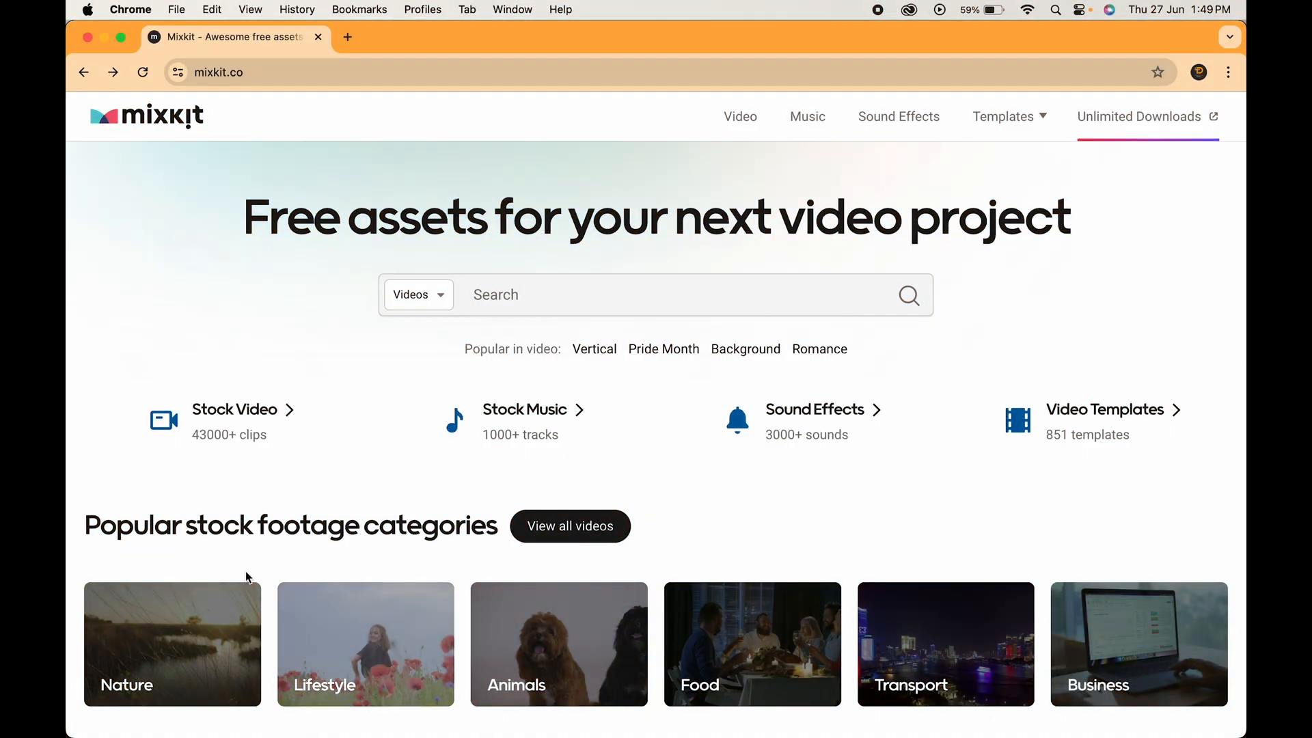
{"action": "mouse_move", "coordinate": [526, 444]}
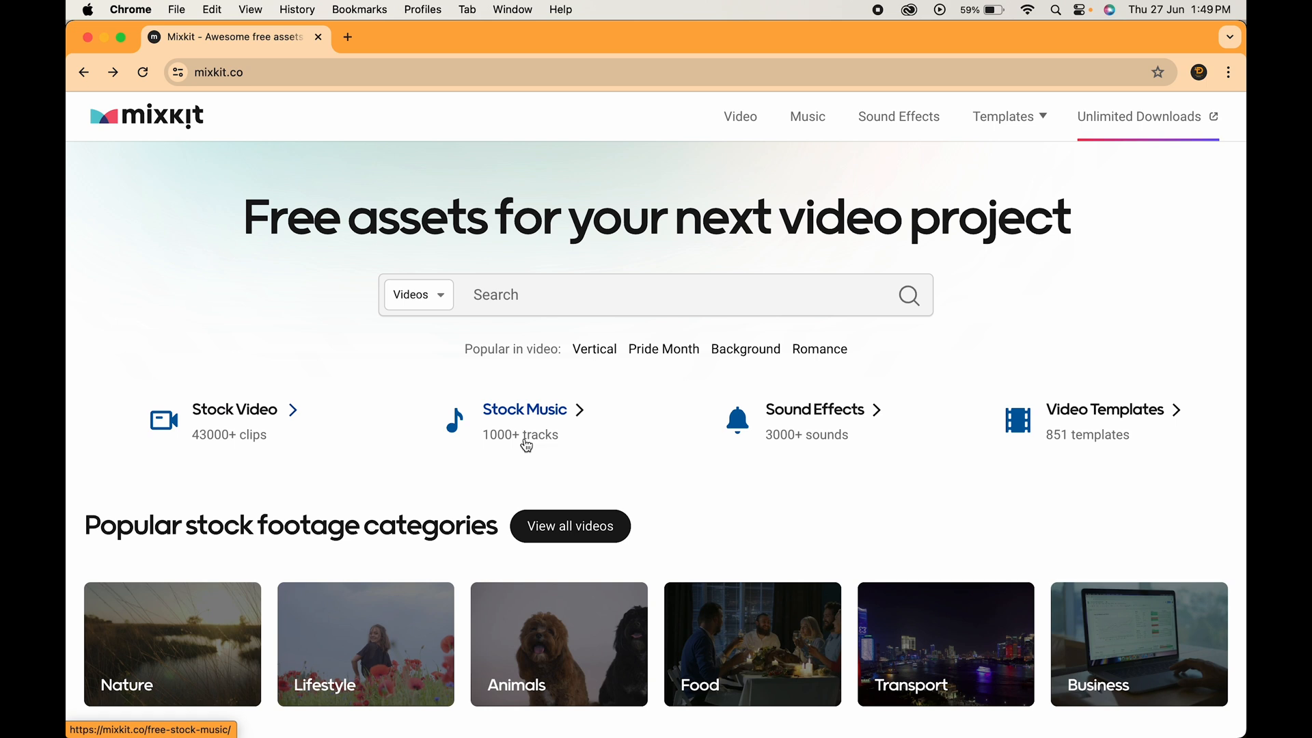
{"action": "mouse_move", "coordinate": [1054, 435]}
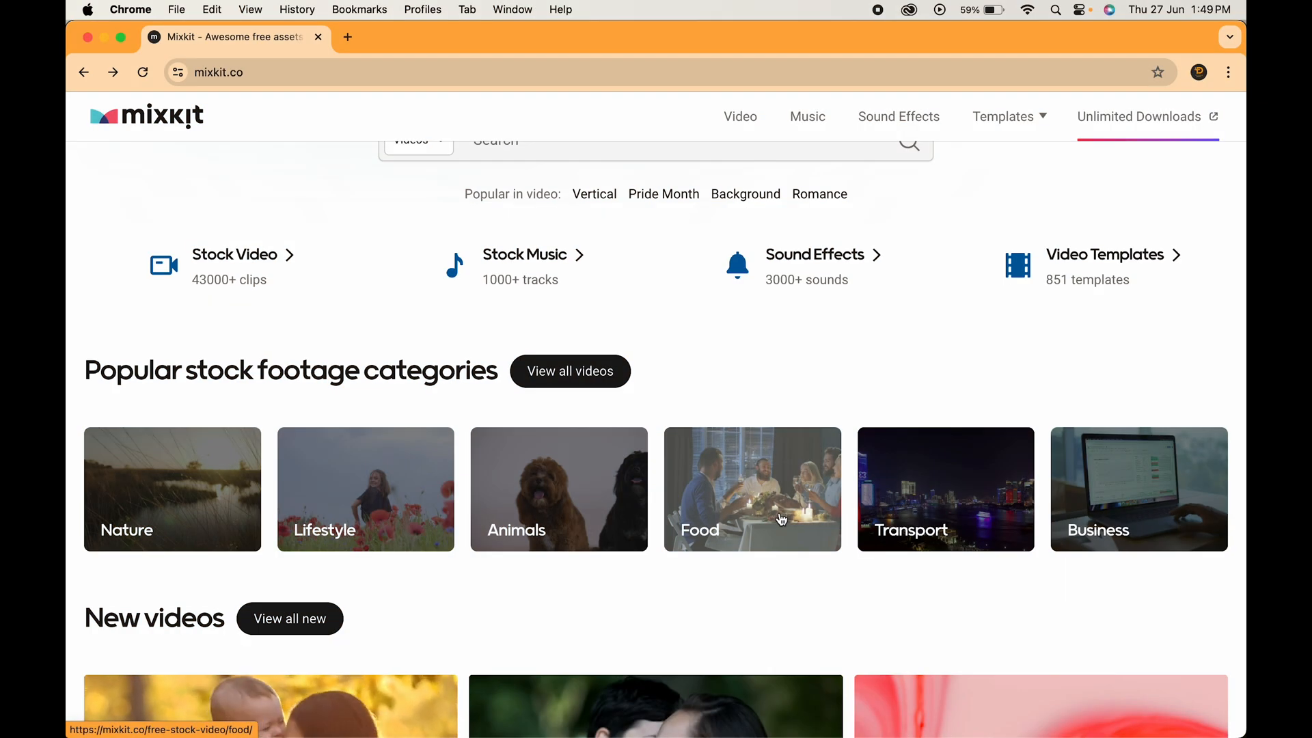
Step: Scroll down the ZapSplat sound effect category list past Animal, Cartoon and Human Sounds
{"action": "scroll", "scroll_direction": "down", "scroll_amount": 3}
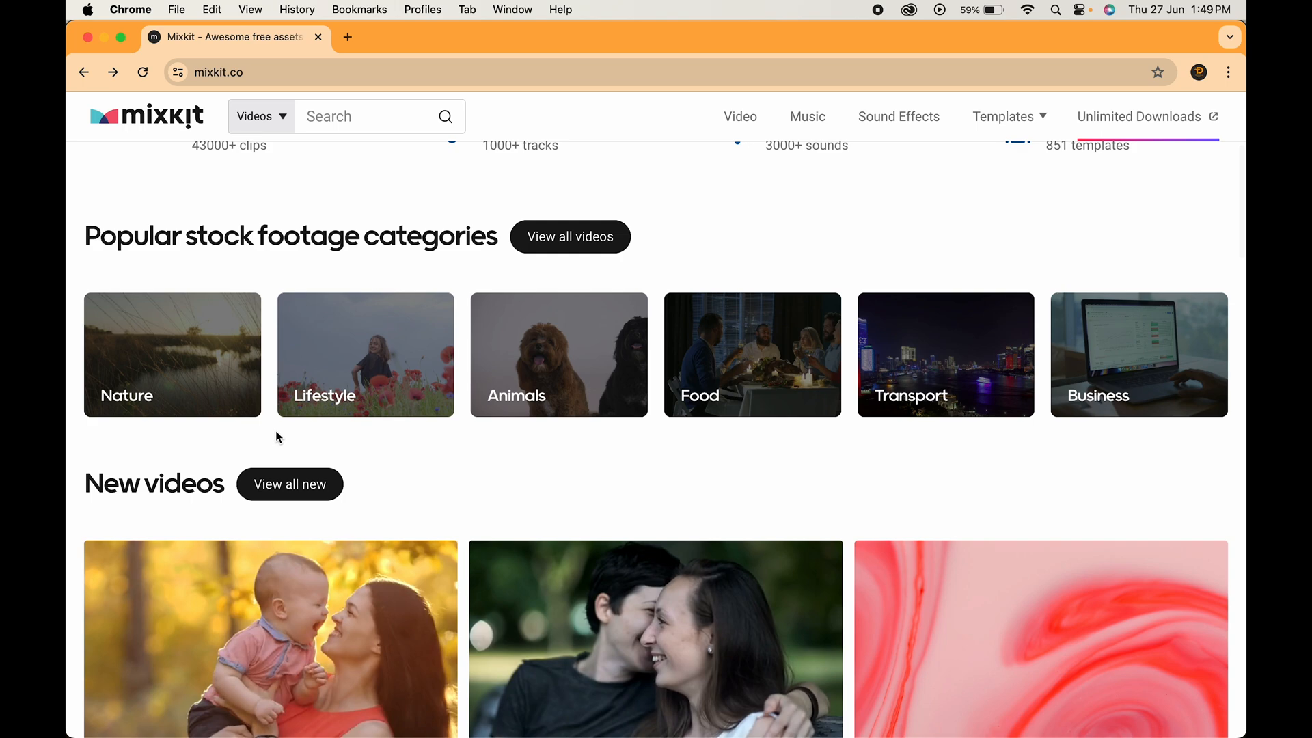
{"action": "scroll", "scroll_direction": "down", "scroll_amount": 3}
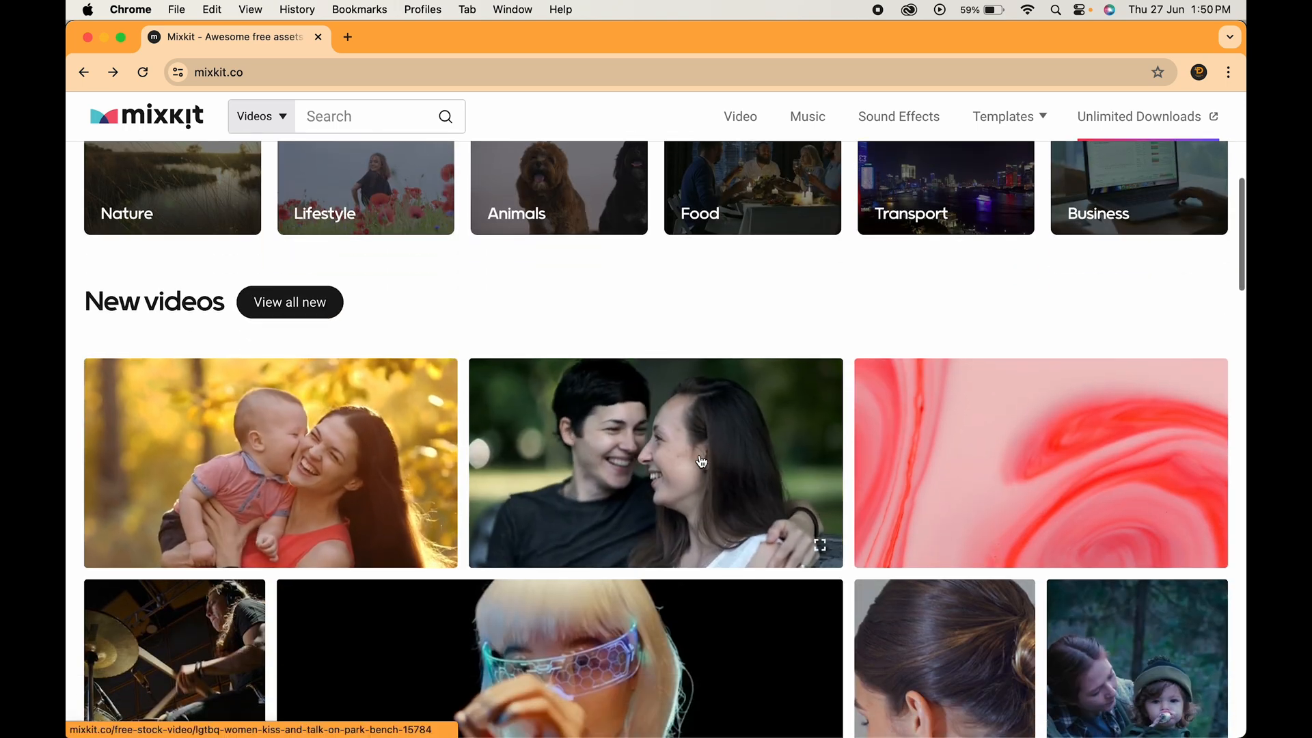
{"action": "scroll", "scroll_direction": "down", "scroll_amount": 3}
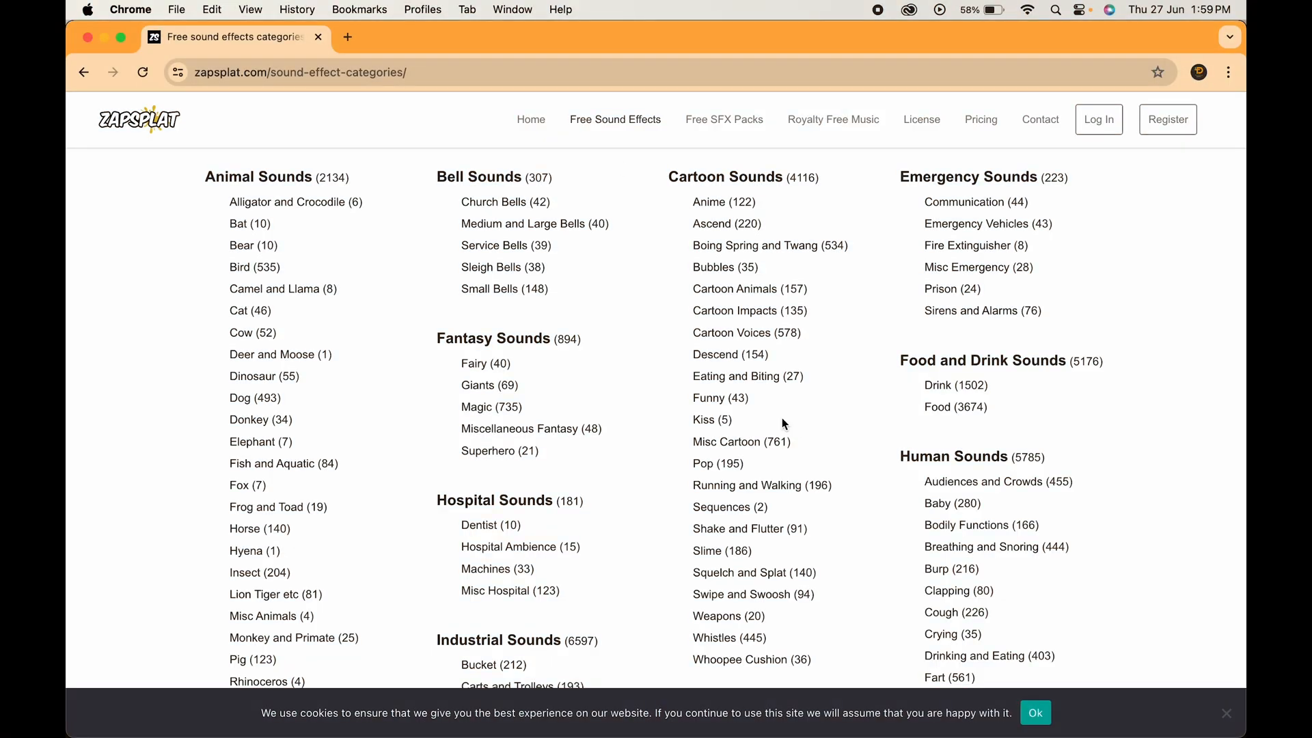
{"action": "scroll", "scroll_direction": "down", "scroll_amount": 3}
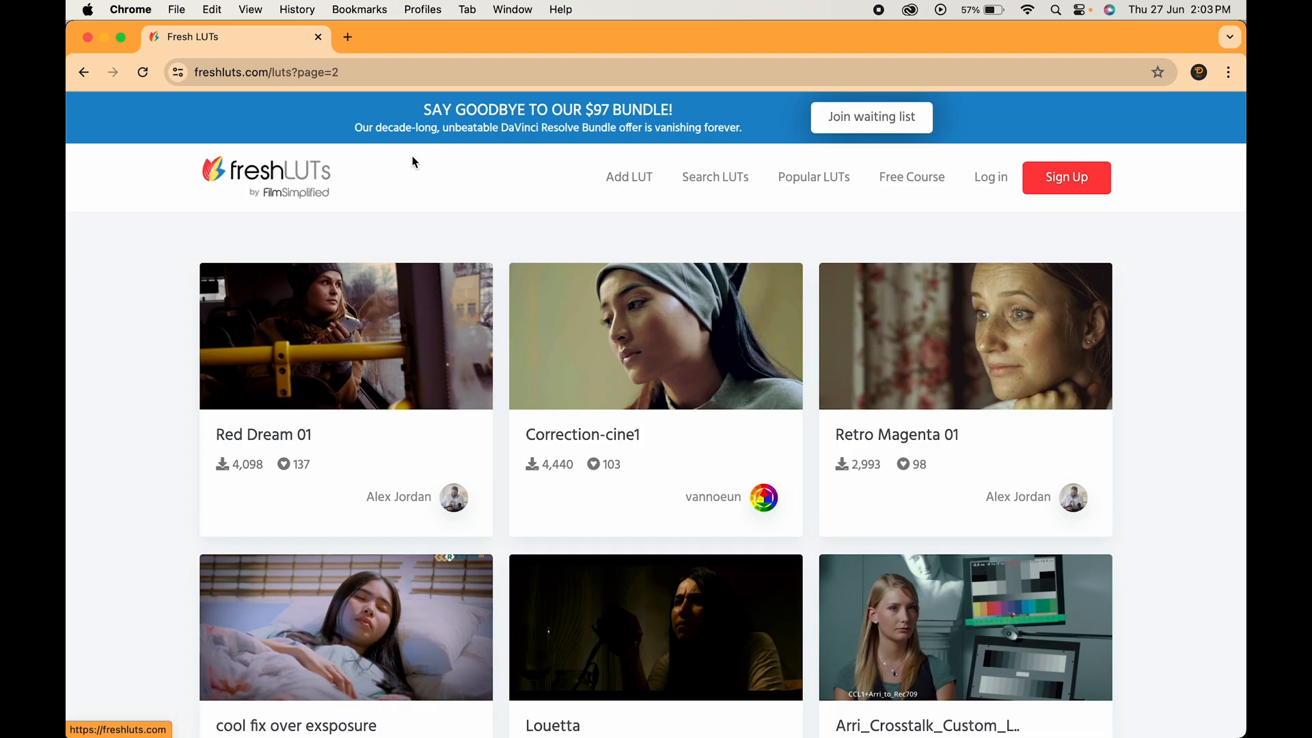
{"action": "mouse_move", "coordinate": [431, 456]}
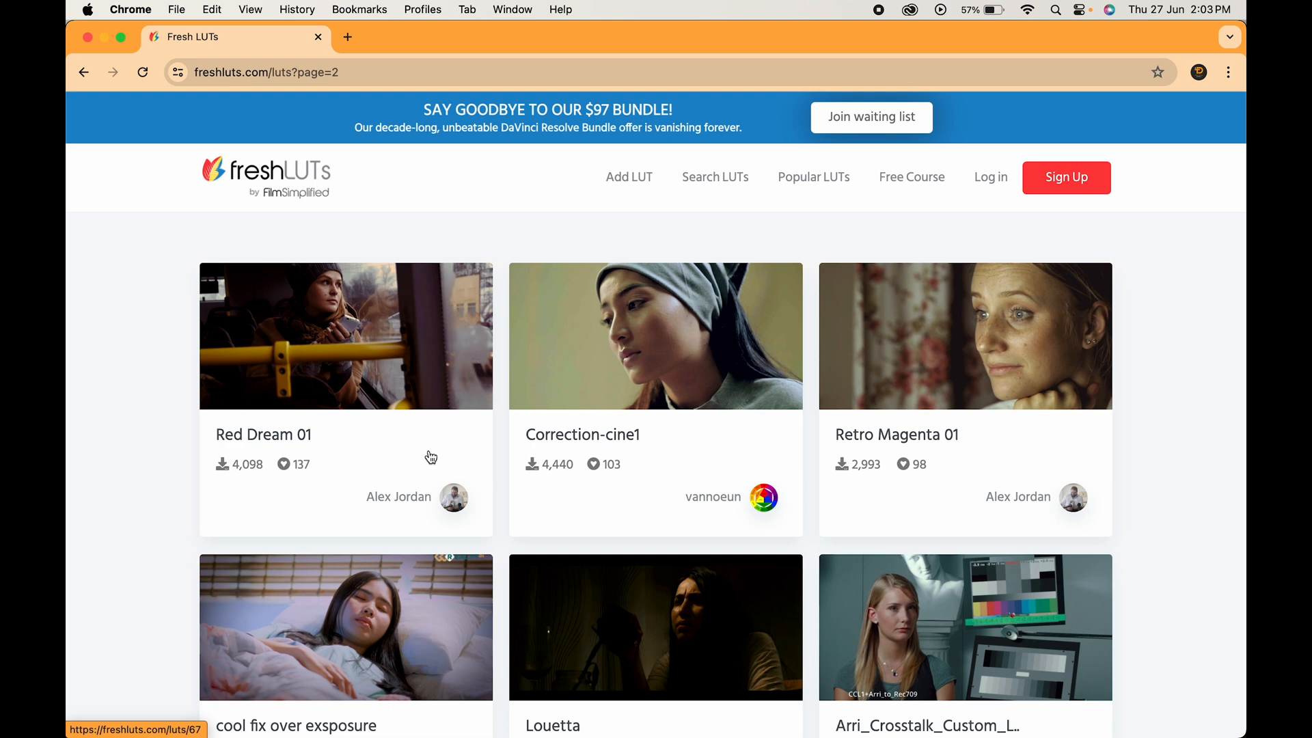
Step: Scroll through the freshLUTs page 2 cards (Red Dream 01, Correction-cine1, Cinematic/Forest) and select one
{"action": "scroll", "scroll_direction": "down", "scroll_amount": 3}
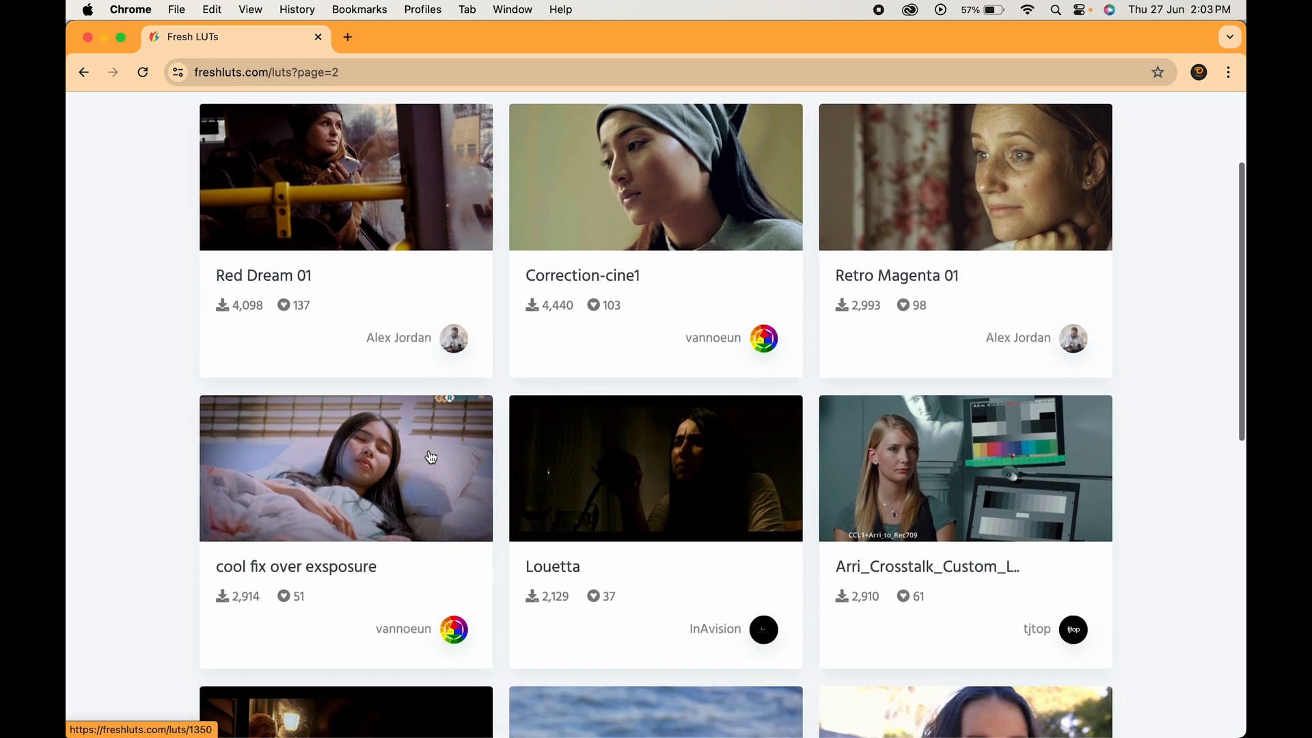
{"action": "scroll", "scroll_direction": "down", "scroll_amount": 3}
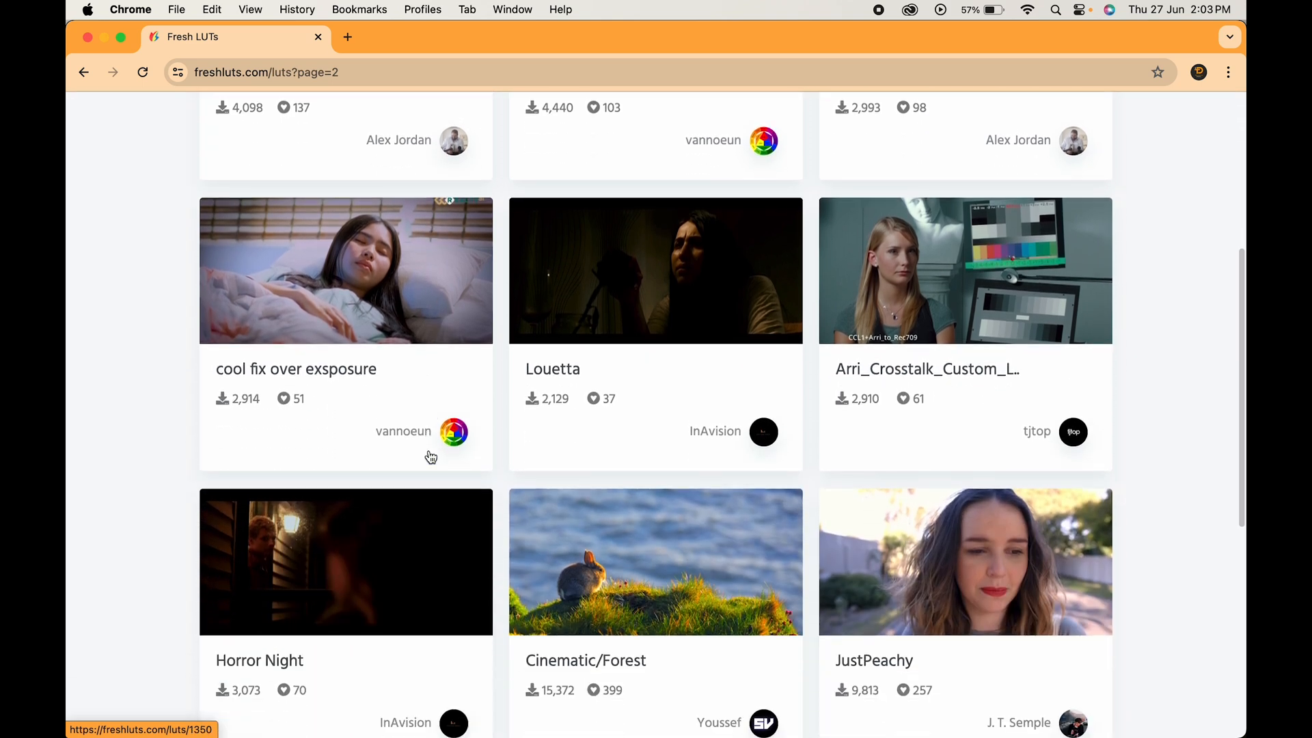
{"action": "left_click", "coordinate": [655, 563]}
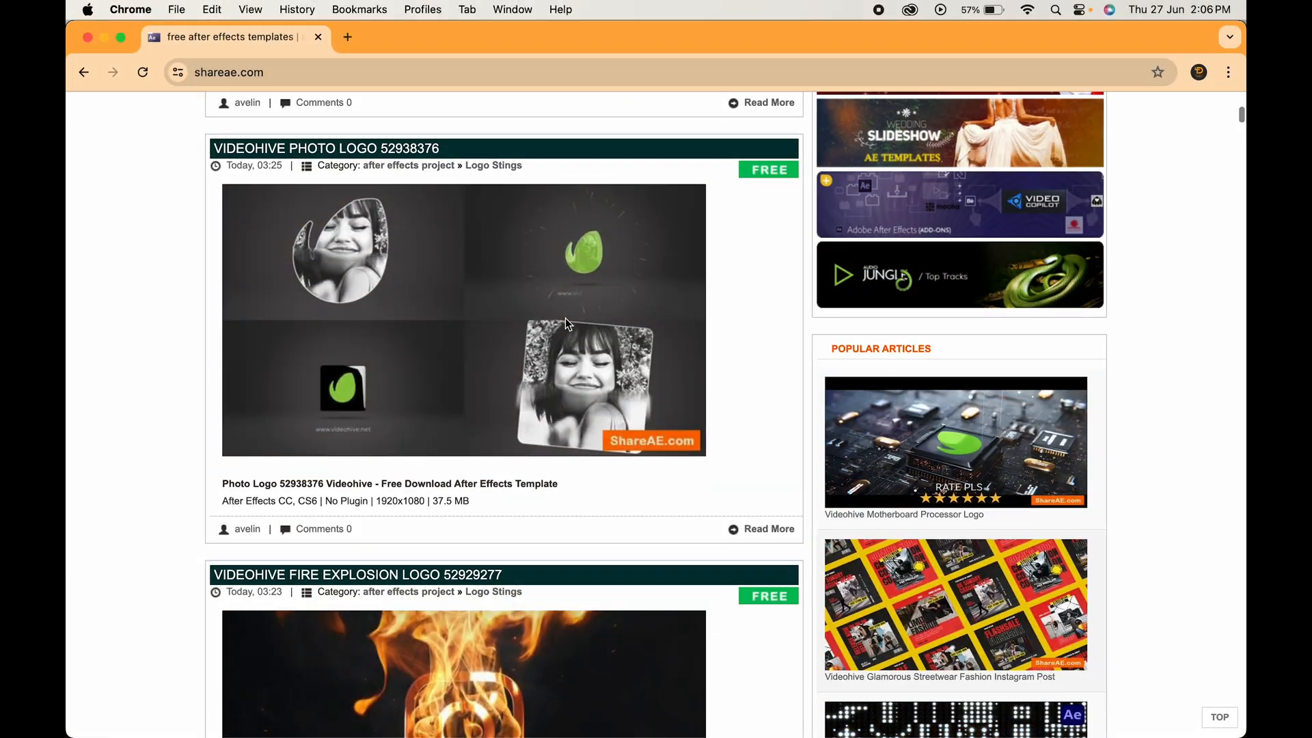
Step: Scroll down the ShareAE feed past Cutout Craft, Numerals 01, Kids Fashion Brands Promo and Urban Titles
{"action": "scroll", "scroll_direction": "down", "scroll_amount": 3}
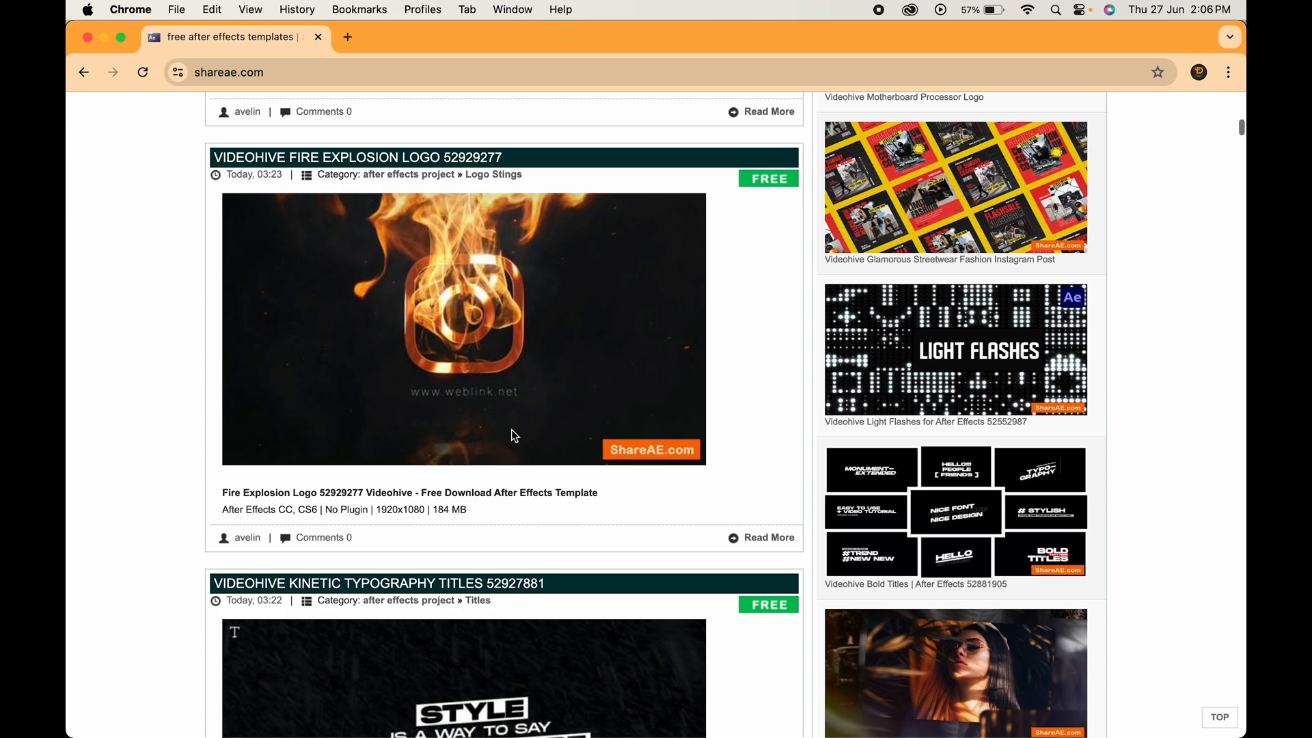
{"action": "scroll", "scroll_direction": "down", "scroll_amount": 3}
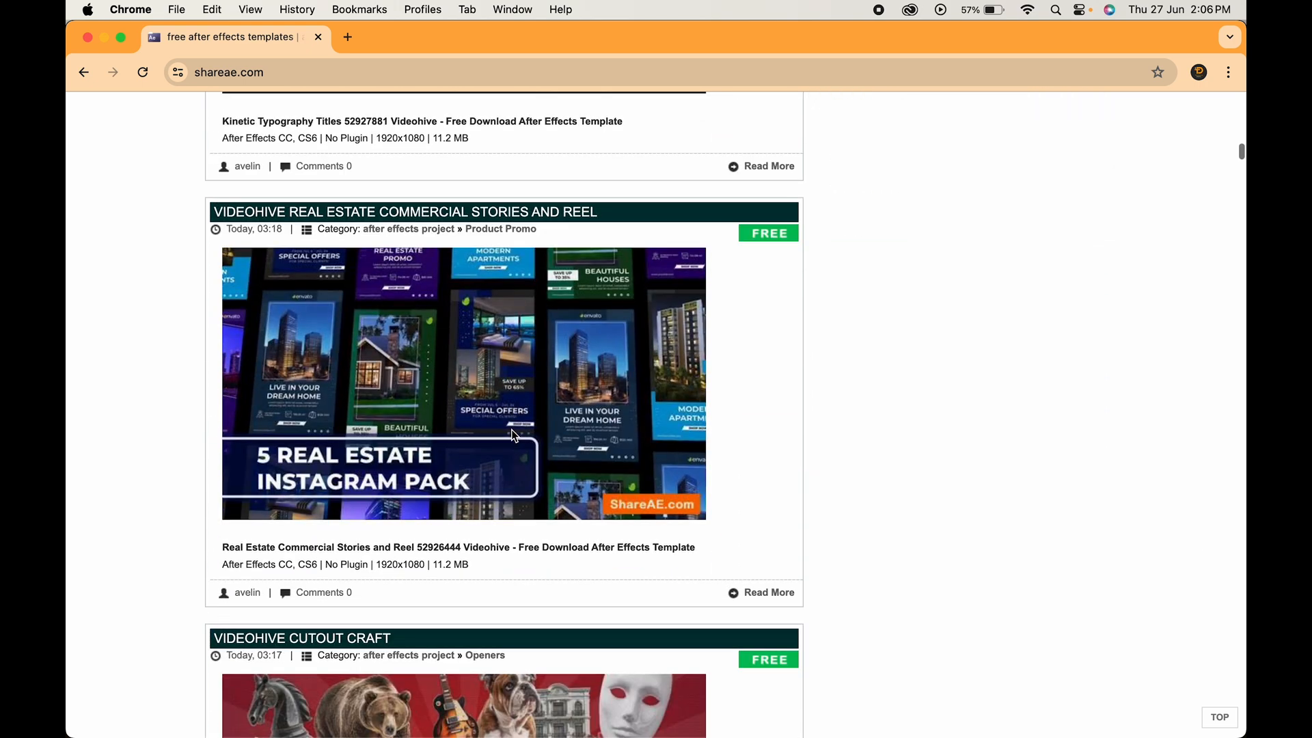
{"action": "scroll", "scroll_direction": "down", "scroll_amount": 3}
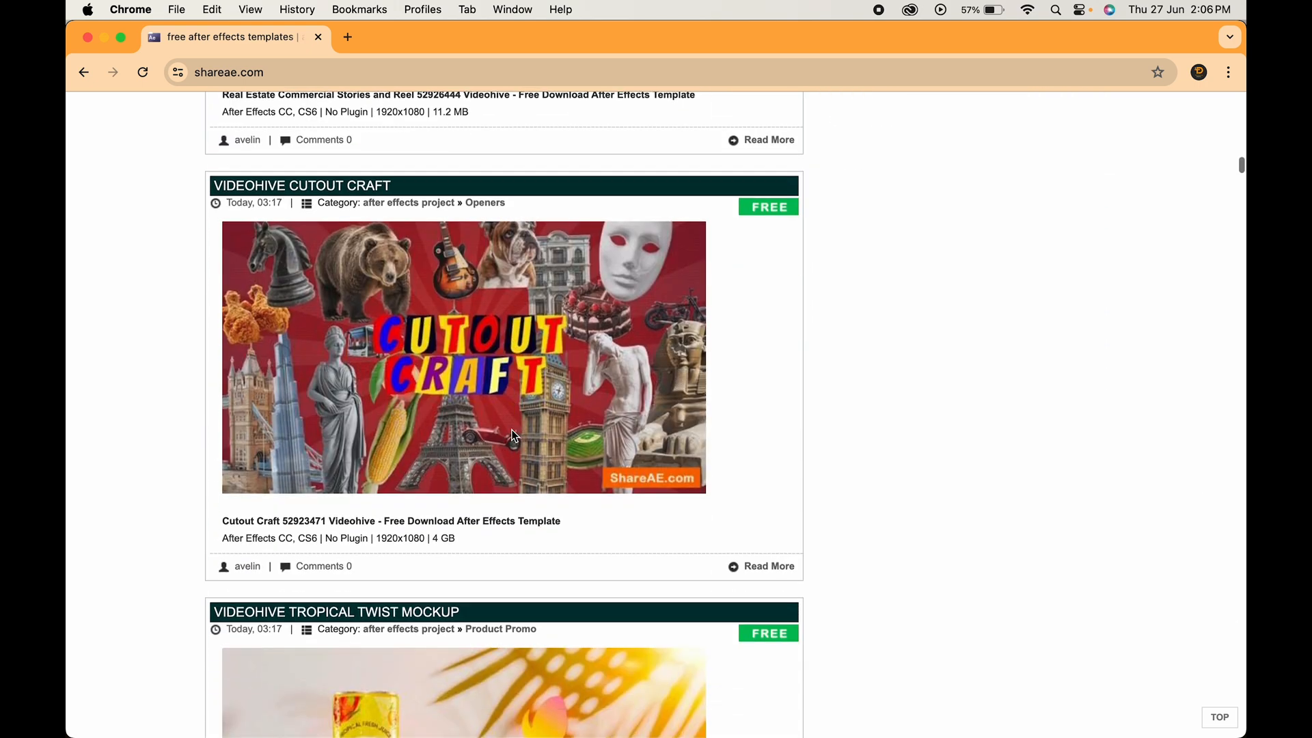
{"action": "scroll", "scroll_direction": "down", "scroll_amount": 3}
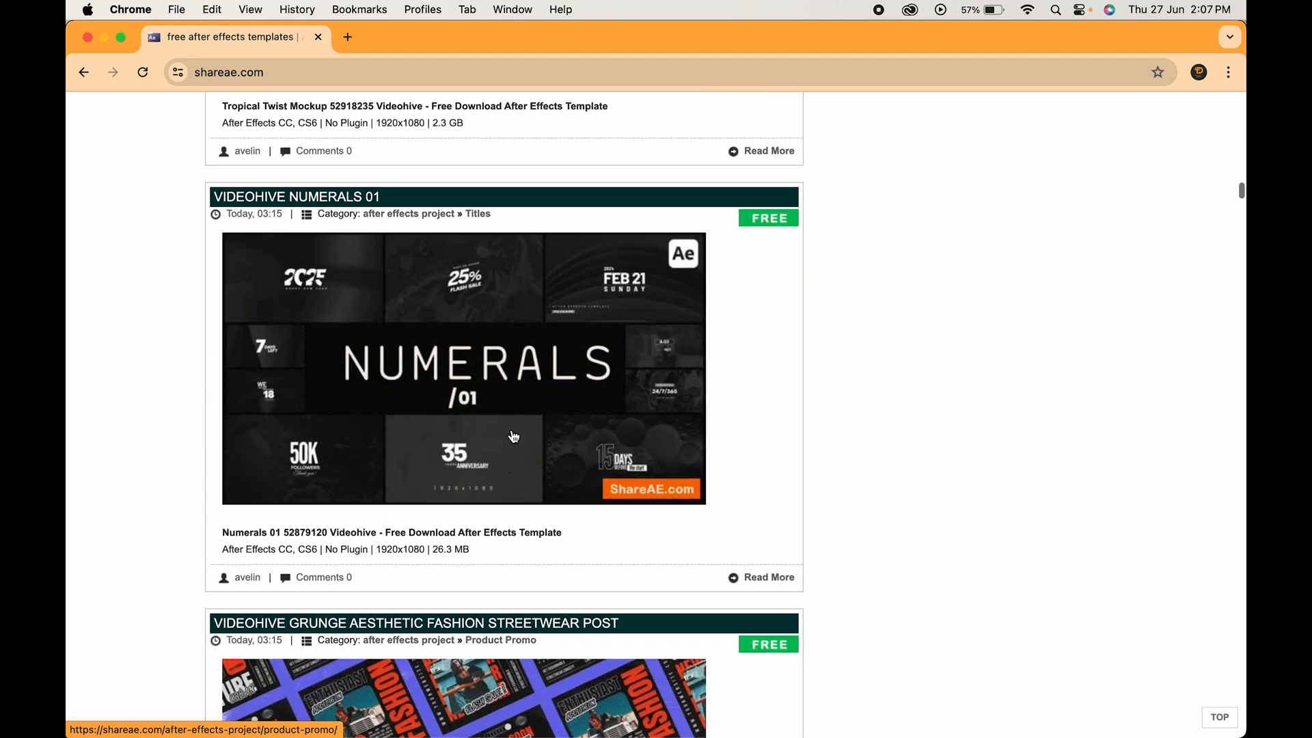
{"action": "scroll", "scroll_direction": "down", "scroll_amount": 3}
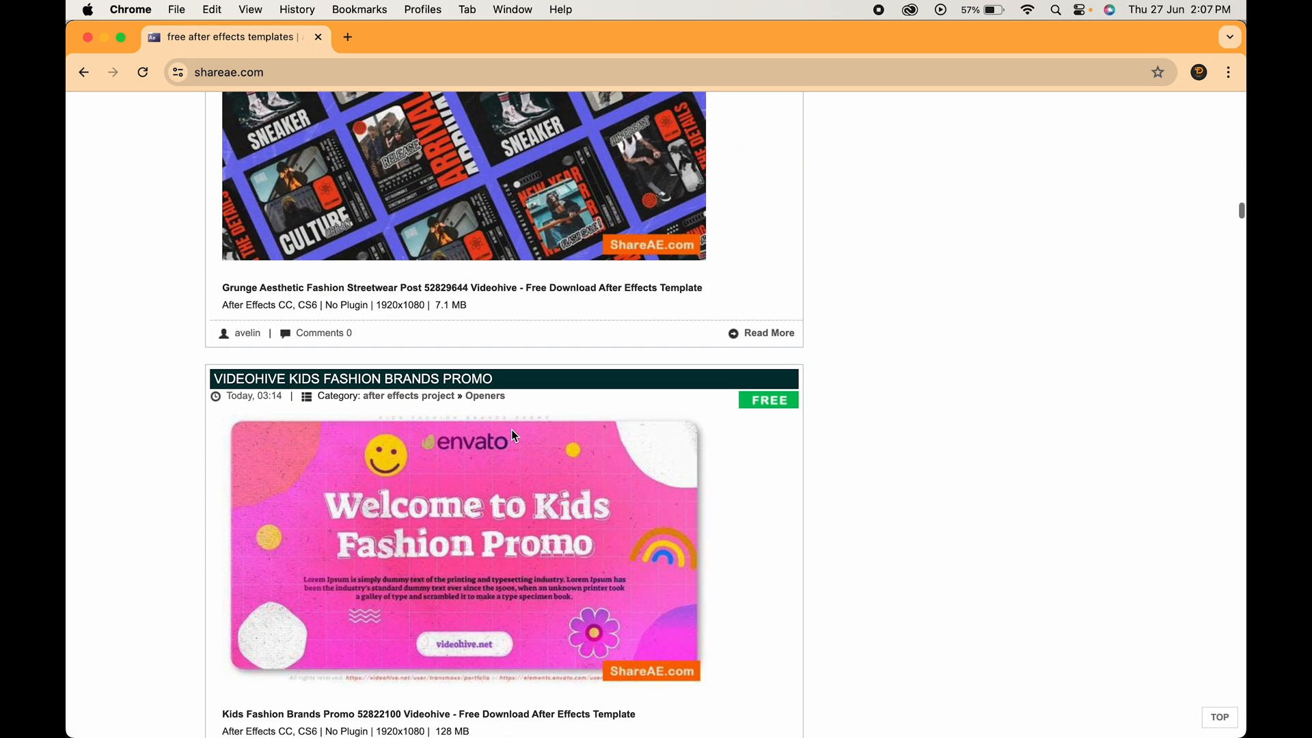
{"action": "scroll", "scroll_direction": "down", "scroll_amount": 3}
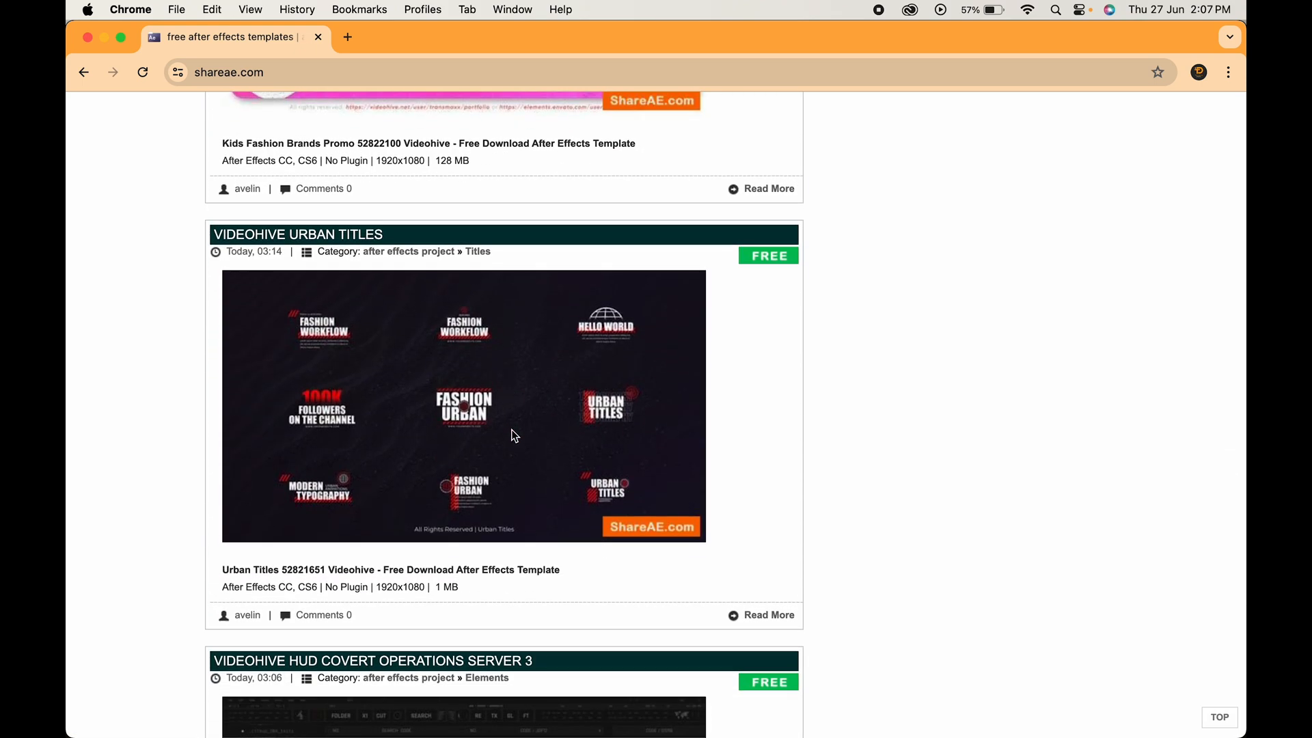